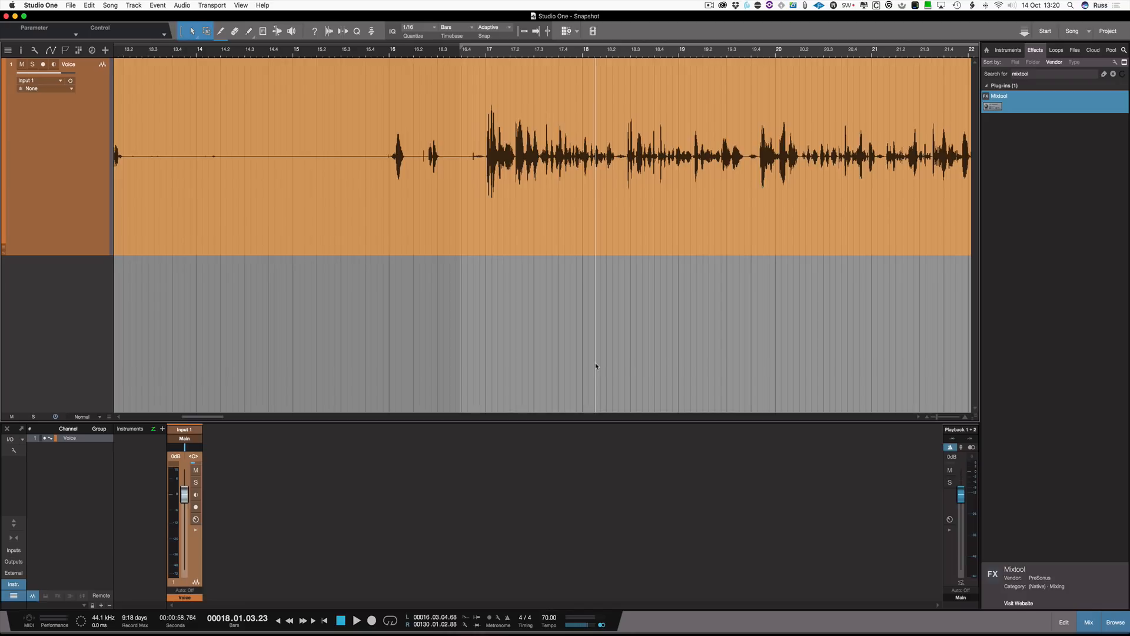
mouse_move(285, 258)
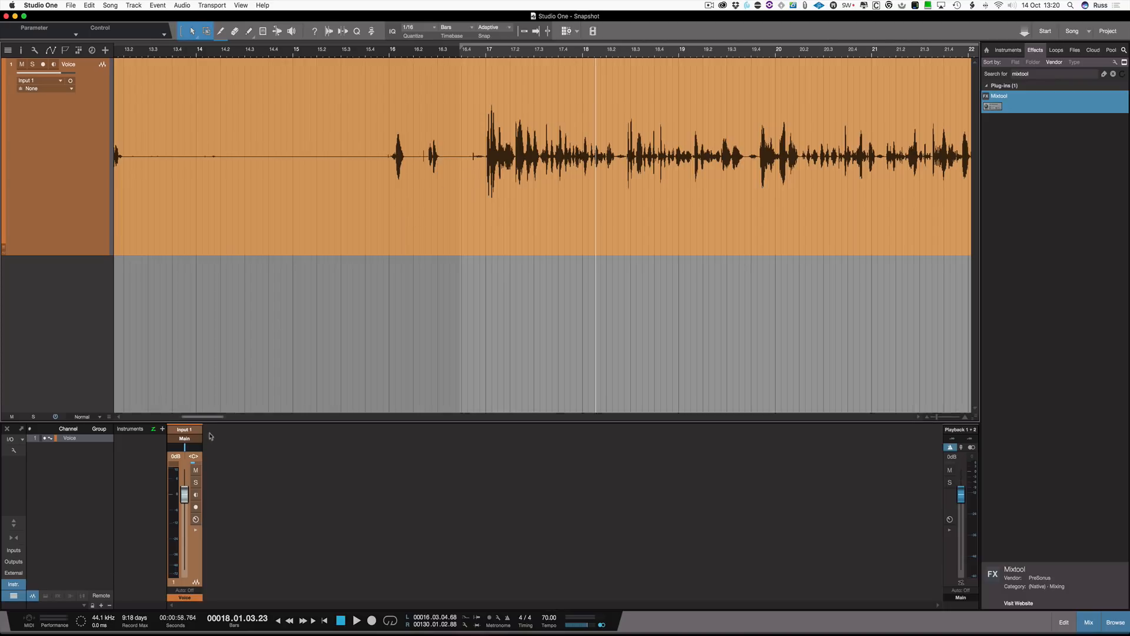
mouse_move(682, 168)
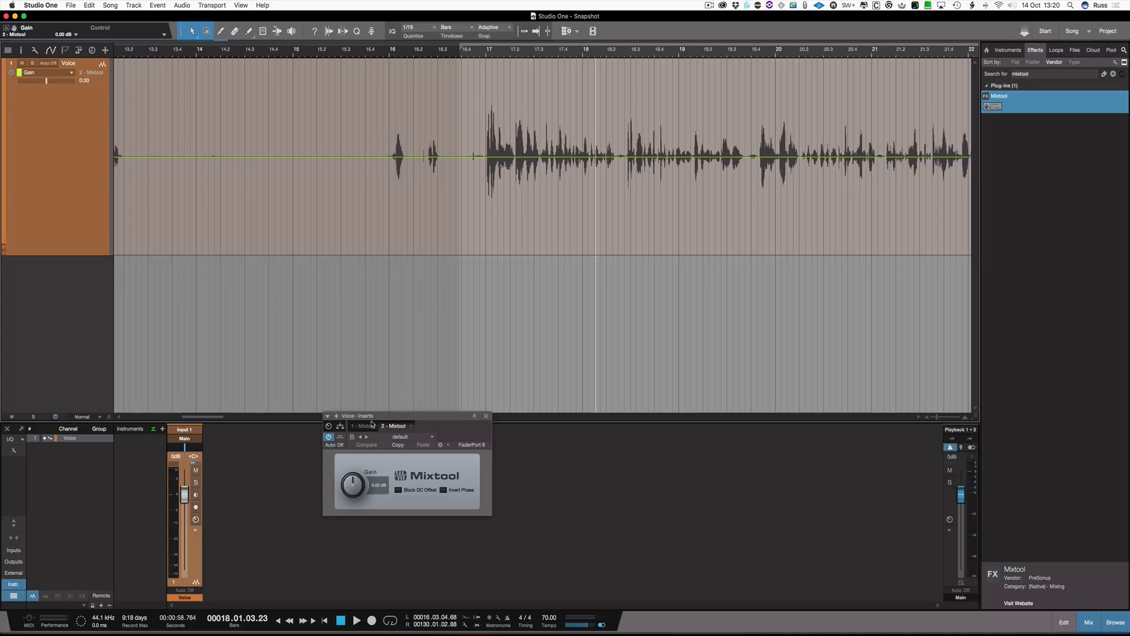
mouse_move(637, 210)
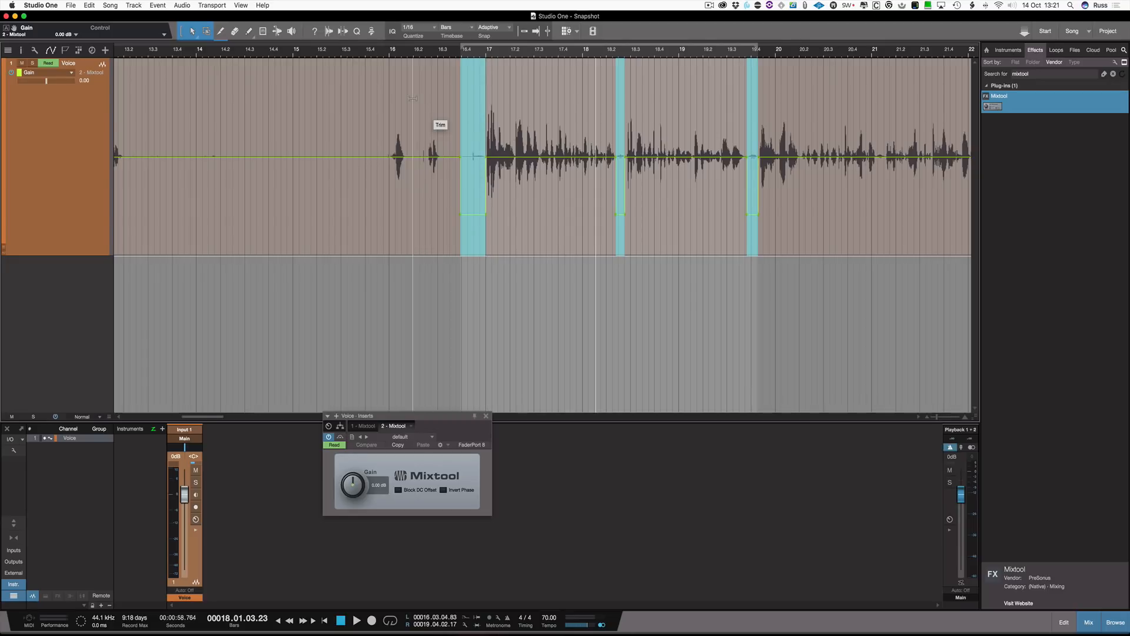
mouse_move(428, 396)
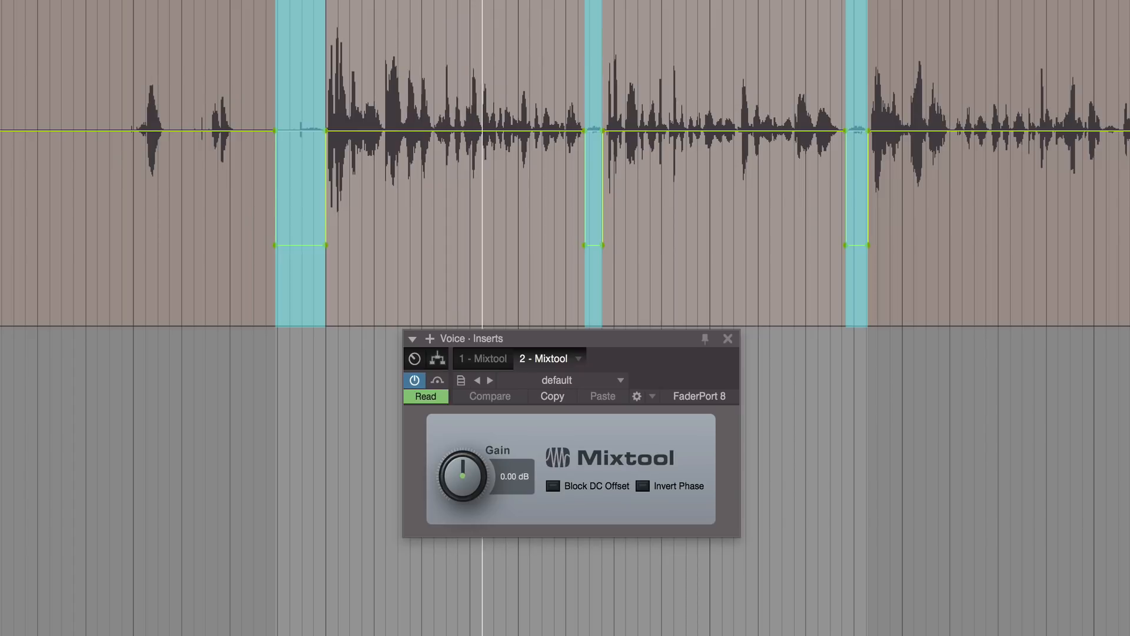
Zoom the timeline in around the breath gaps on the Voice track
left_click_drag(462, 474, 455, 490)
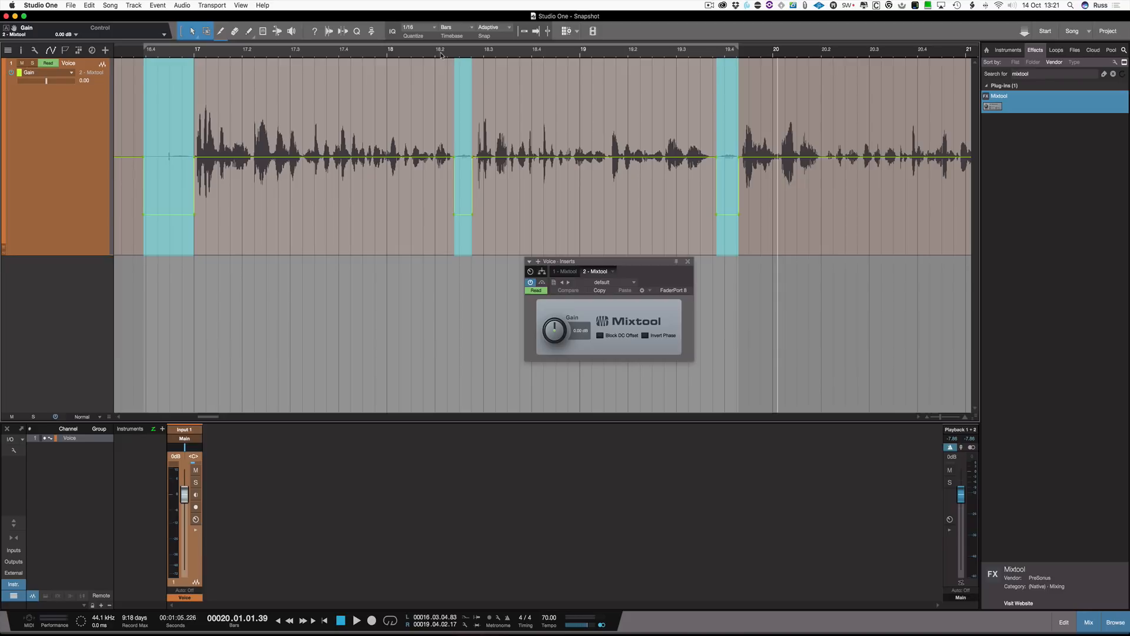
mouse_move(469, 219)
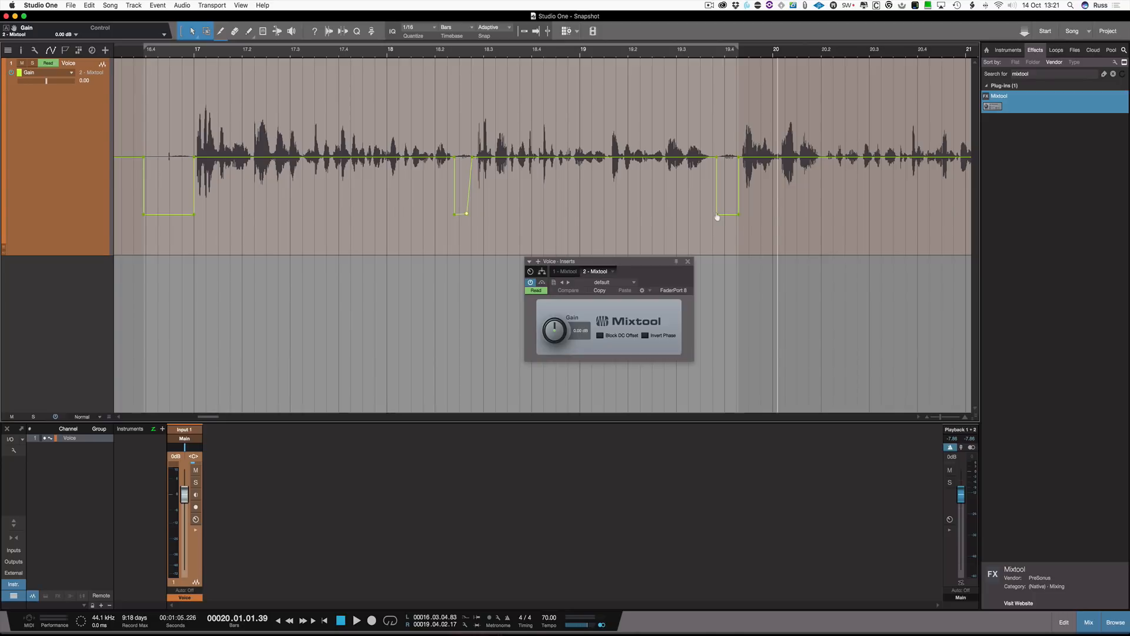
Reshape the third breath dip's envelope points into a deeper, angled gain drop
left_click_drag(717, 218, 739, 217)
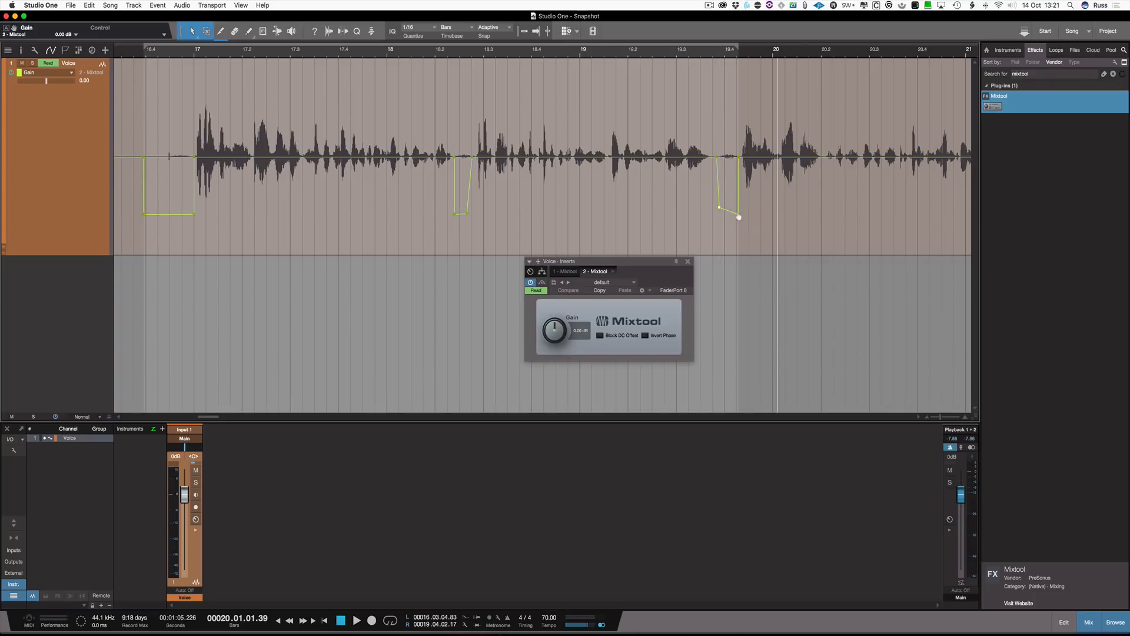
left_click_drag(737, 217, 735, 183)
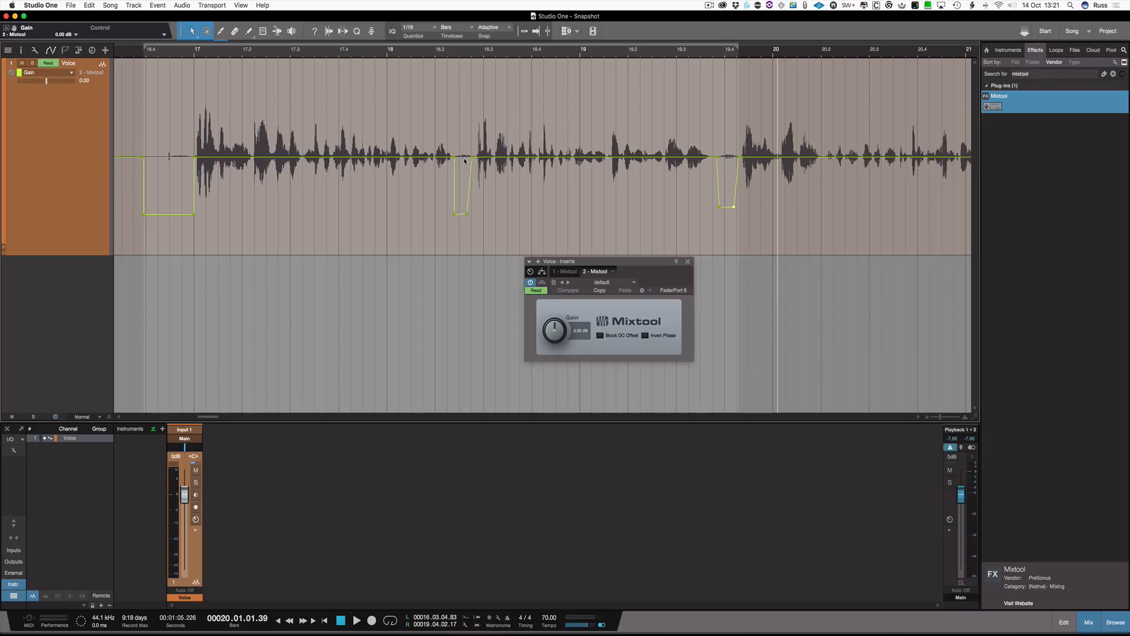
left_click_drag(555, 330, 555, 353)
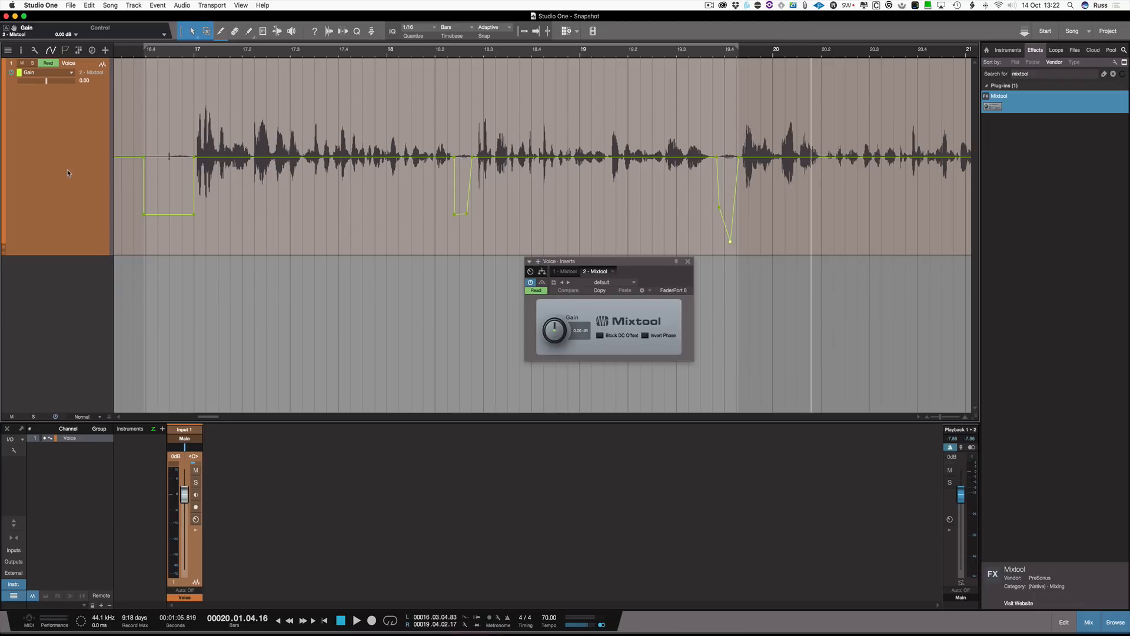
Bounce the Voice event with its breath dips to a new track (Bounce To New Track)
right_click(396, 180)
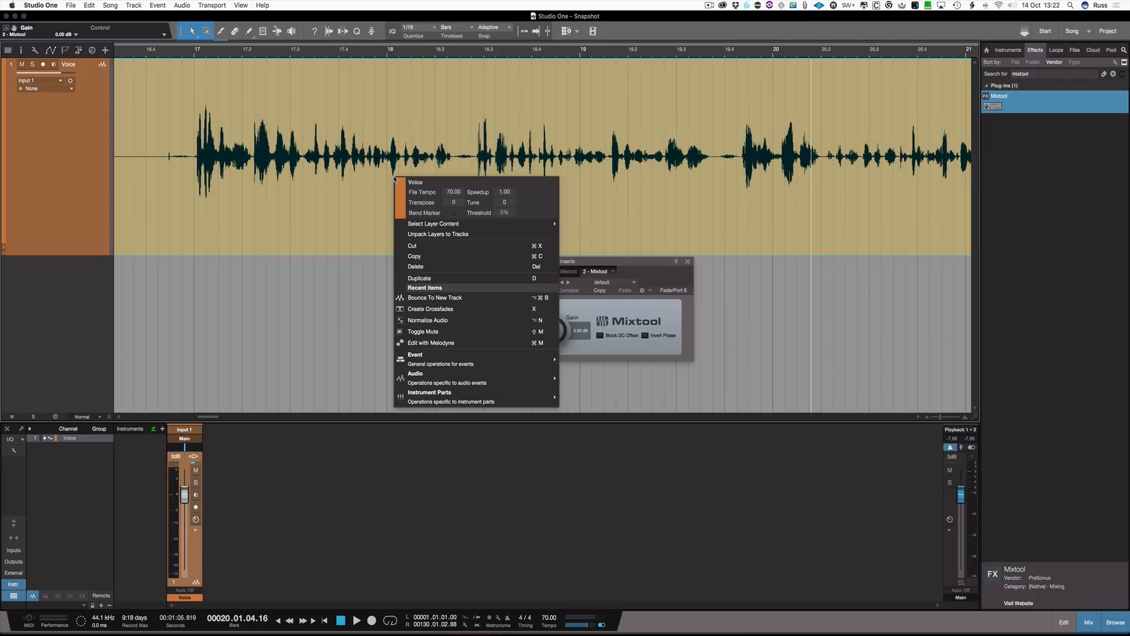
mouse_move(434, 298)
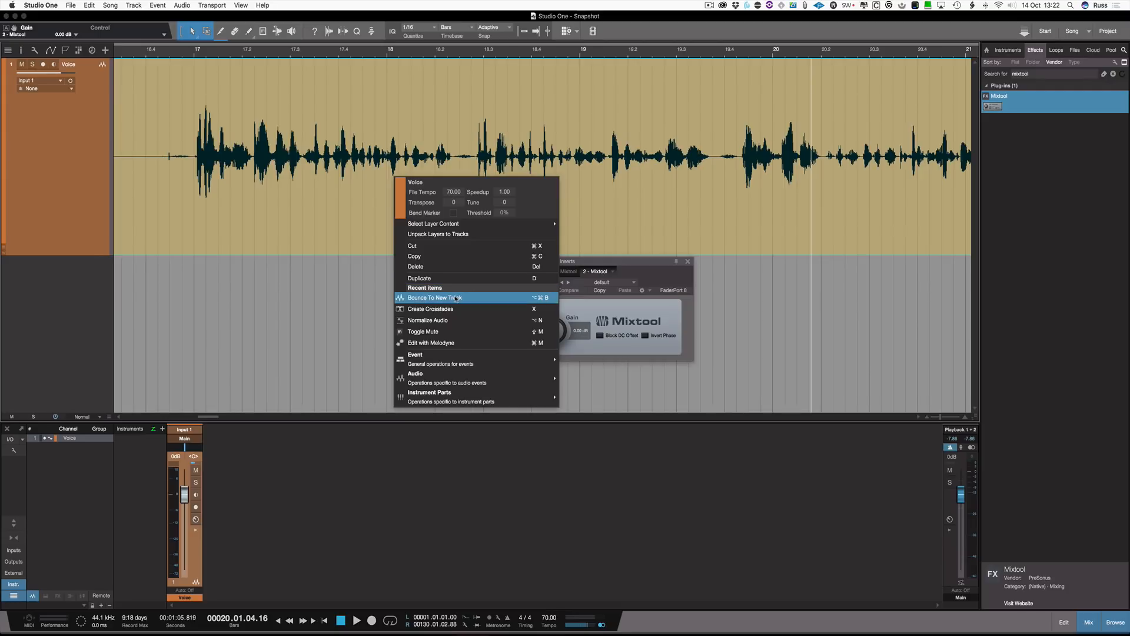
left_click(434, 297)
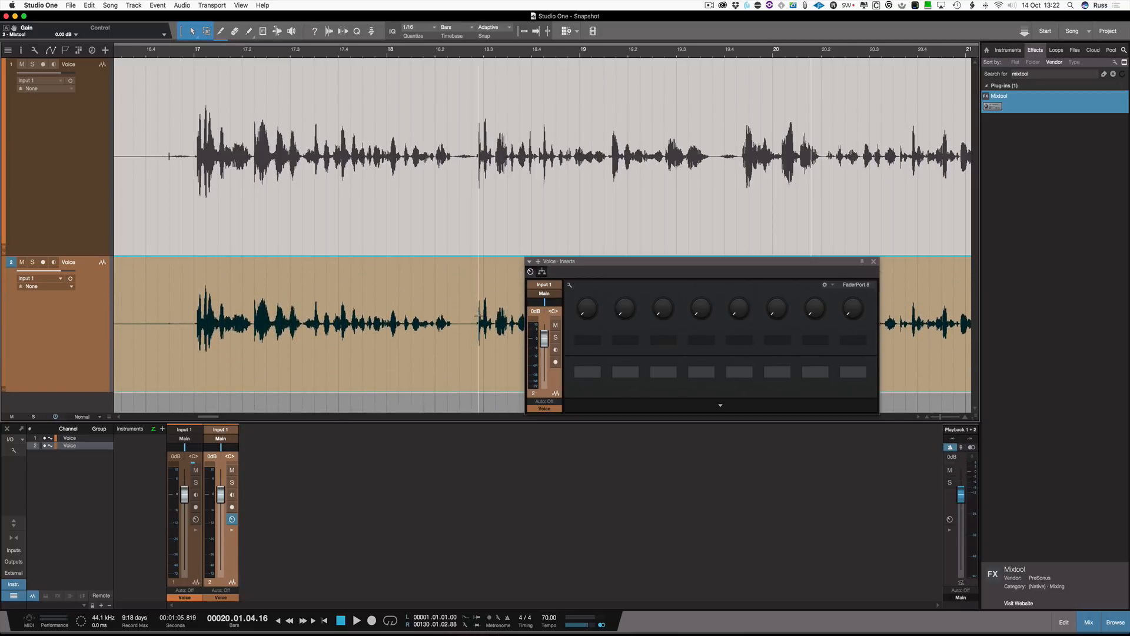
Close the Voice Inserts panel and mute the original Voice track
left_click(872, 261)
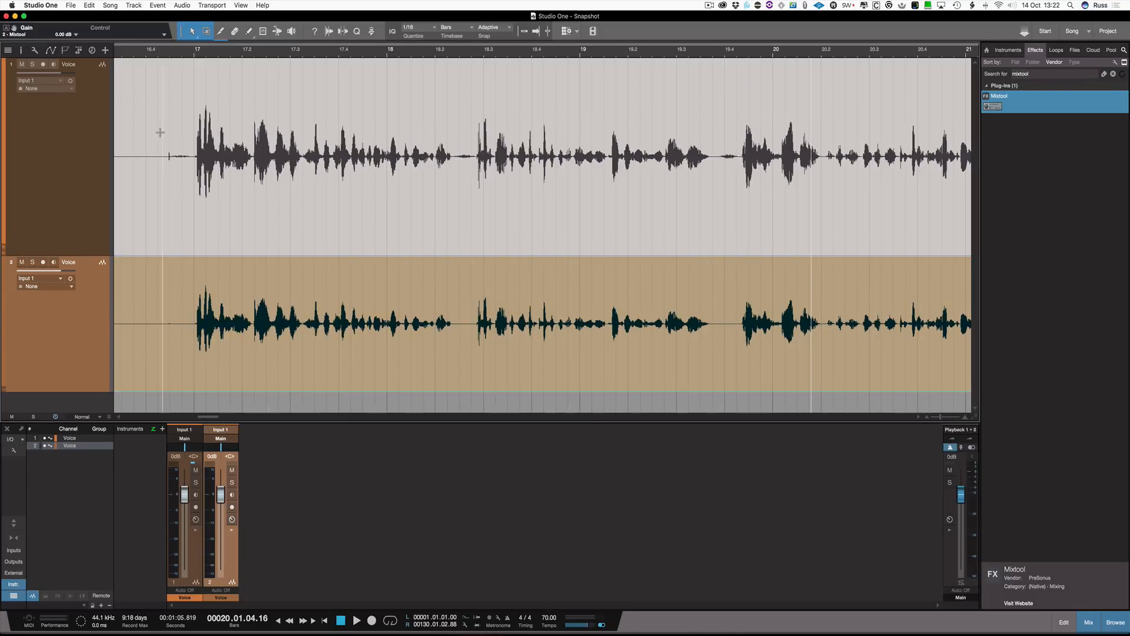
left_click(21, 64)
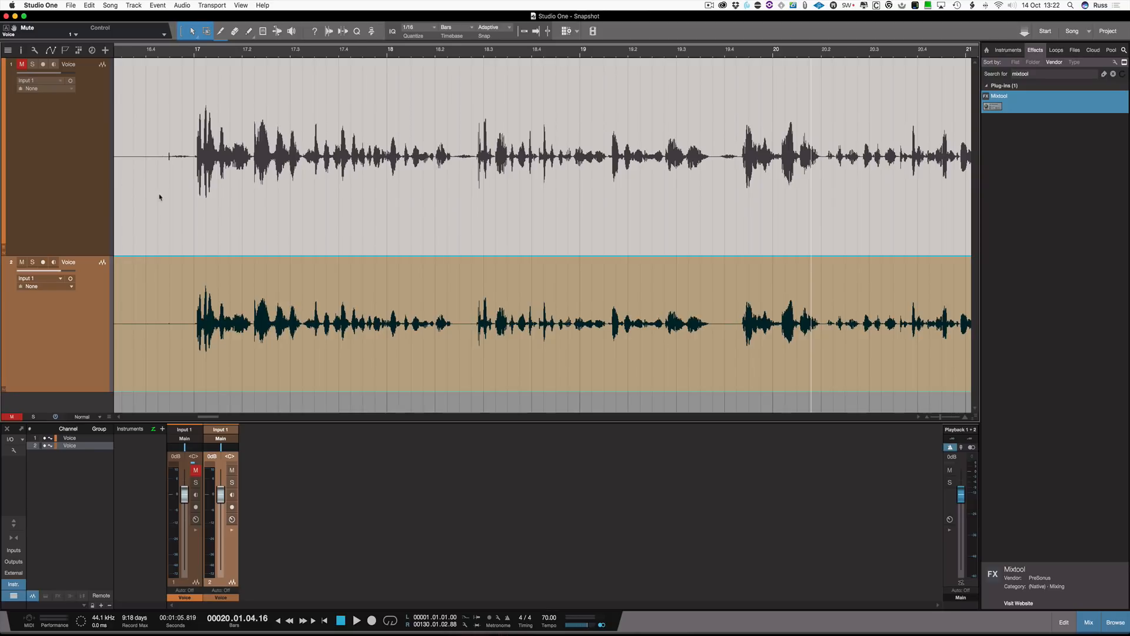